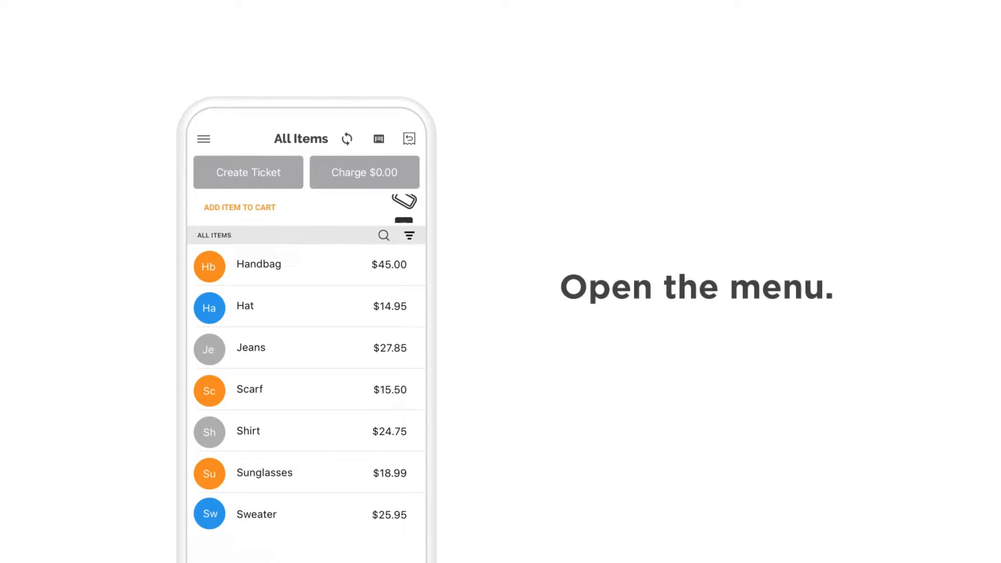
Go to the transaction history from the navigation menu.
{"action": "left_click", "coordinate": [203, 139]}
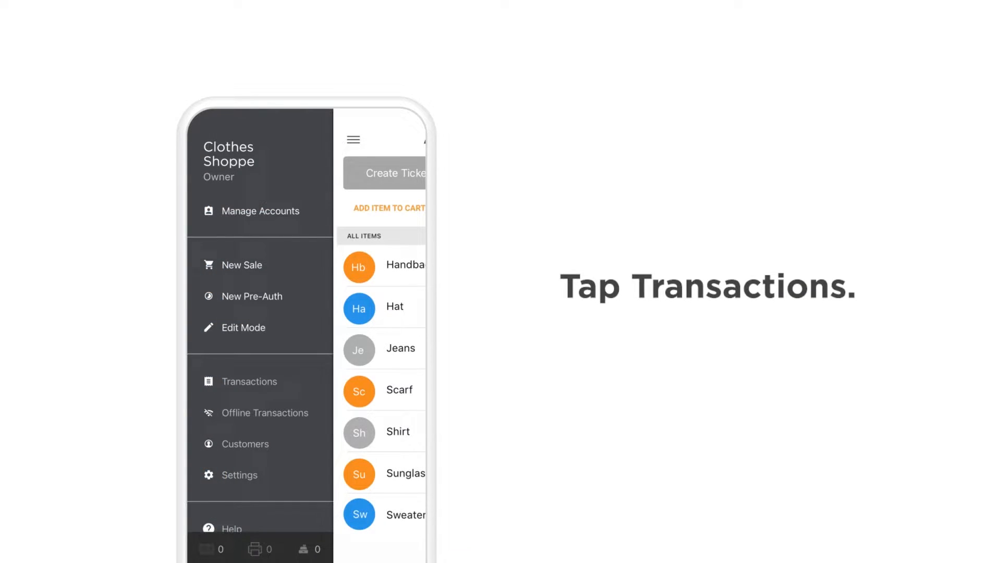
{"action": "left_click", "coordinate": [249, 381]}
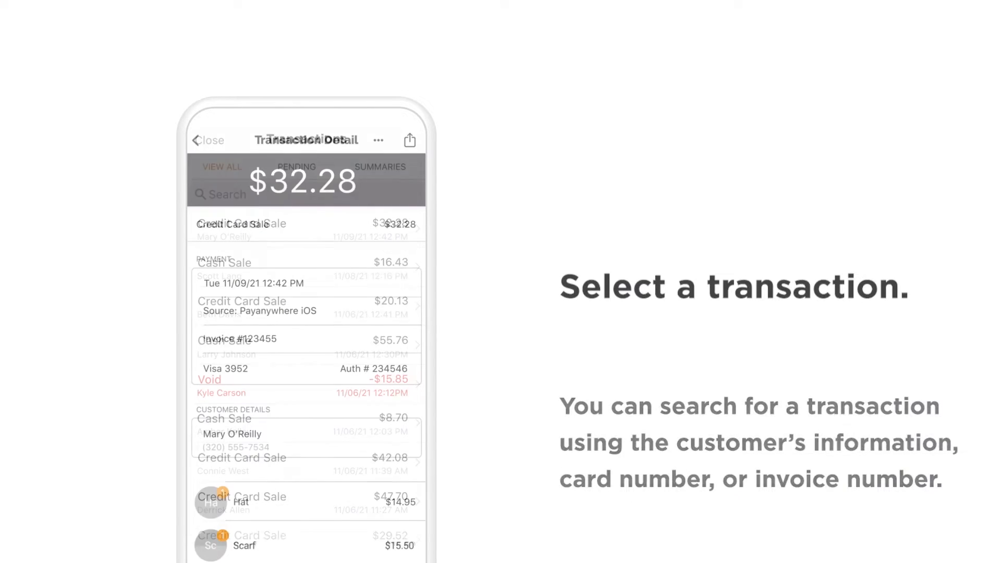
{"action": "left_click", "coordinate": [378, 140]}
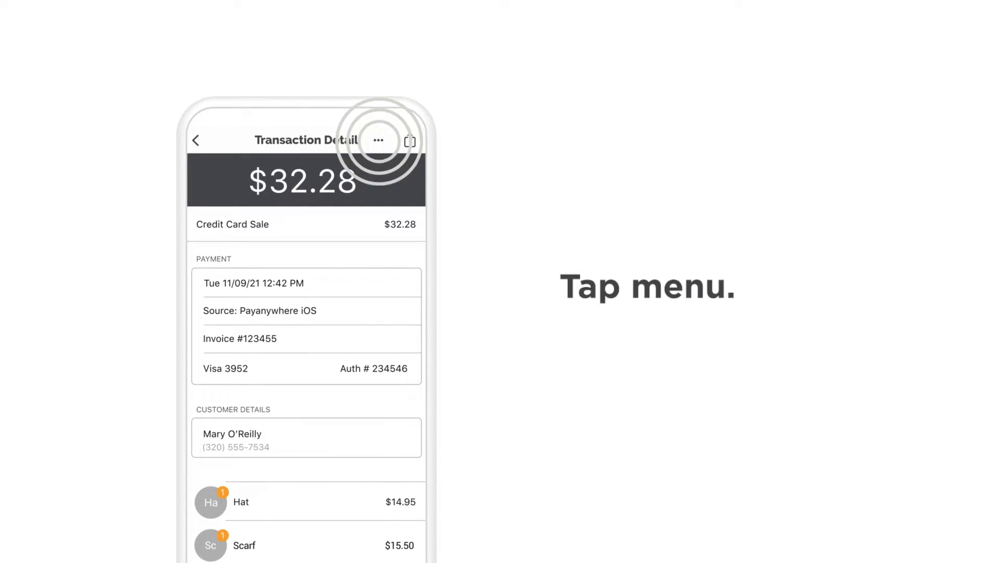
{"action": "left_click", "coordinate": [379, 141]}
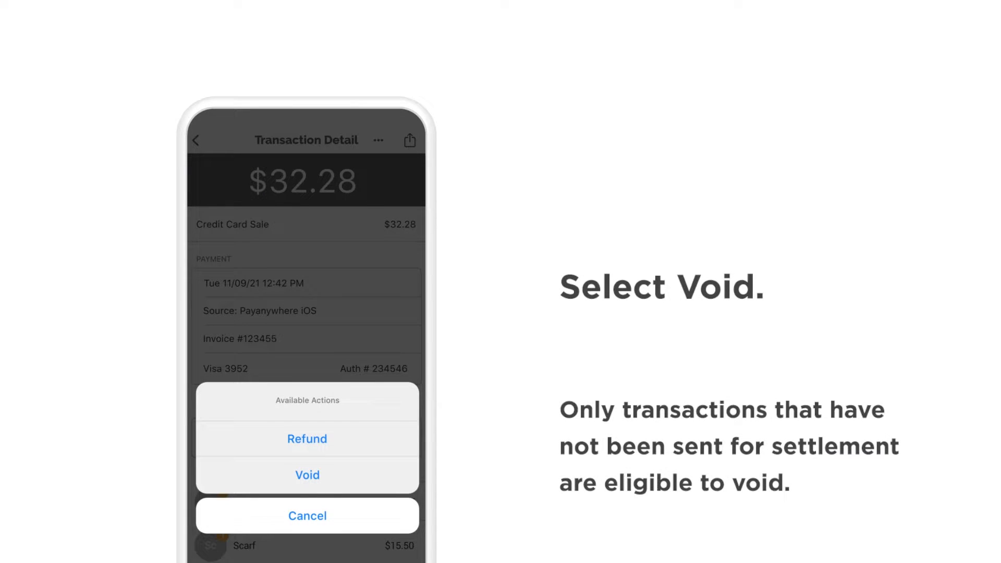
{"action": "left_click", "coordinate": [306, 475]}
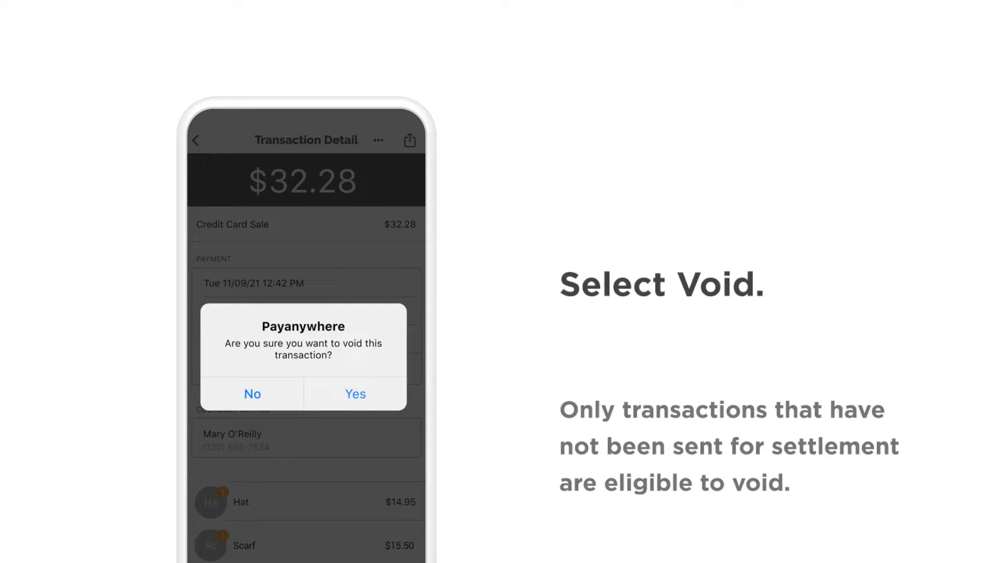
{"action": "left_click", "coordinate": [354, 394]}
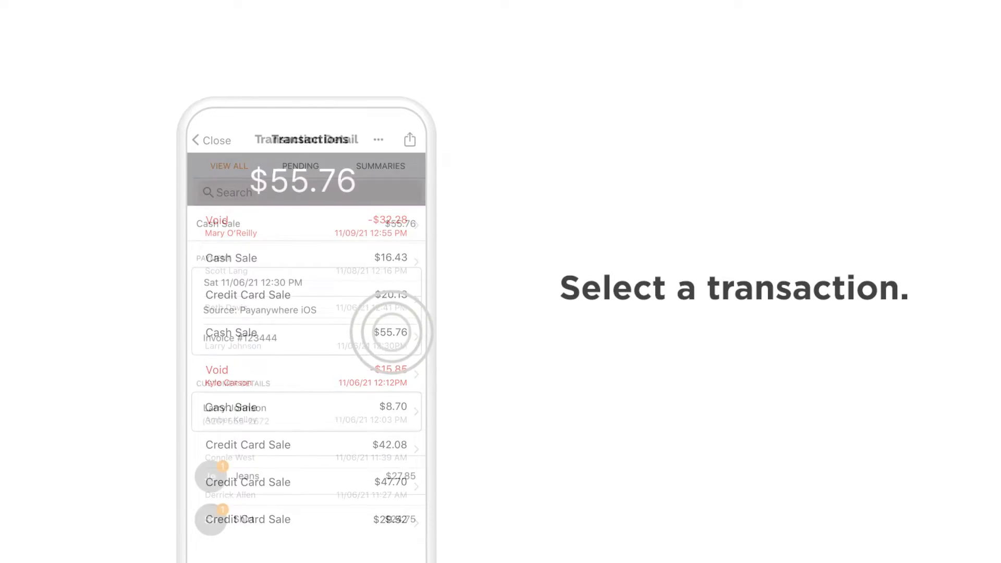
Open the $55.76 cash sale and start a refund from its actions menu.
{"action": "left_click", "coordinate": [377, 332]}
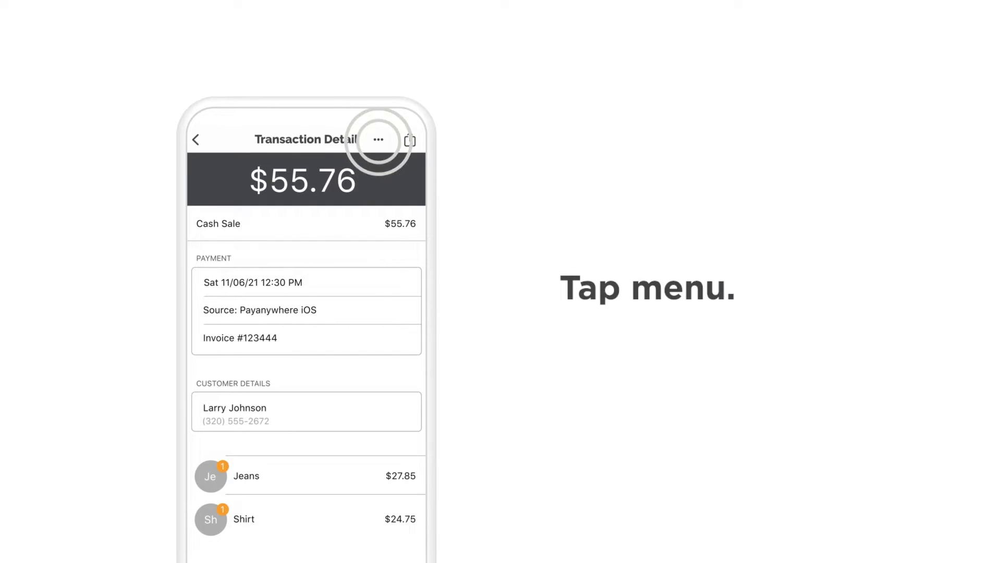
{"action": "left_click", "coordinate": [378, 140]}
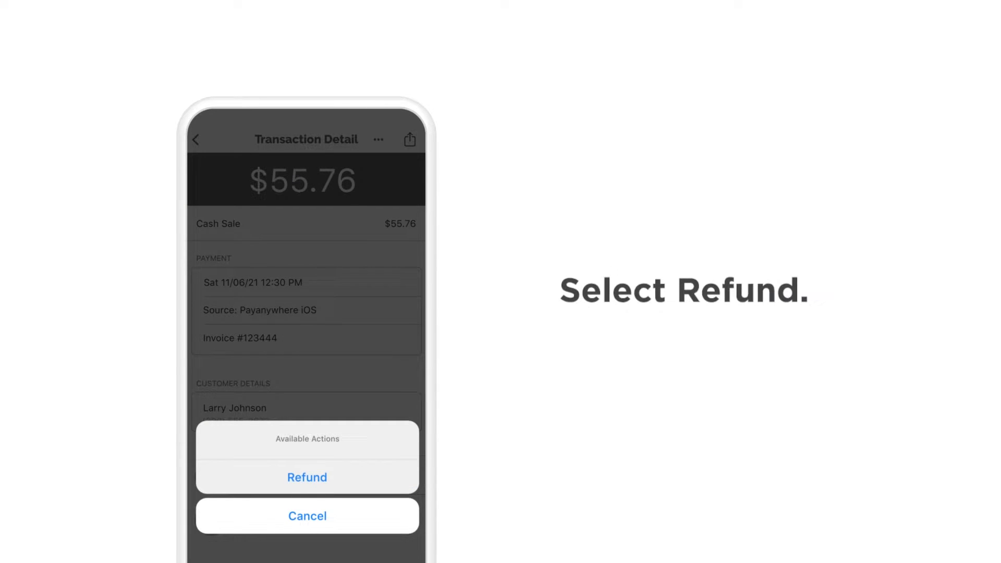
{"action": "left_click", "coordinate": [307, 477]}
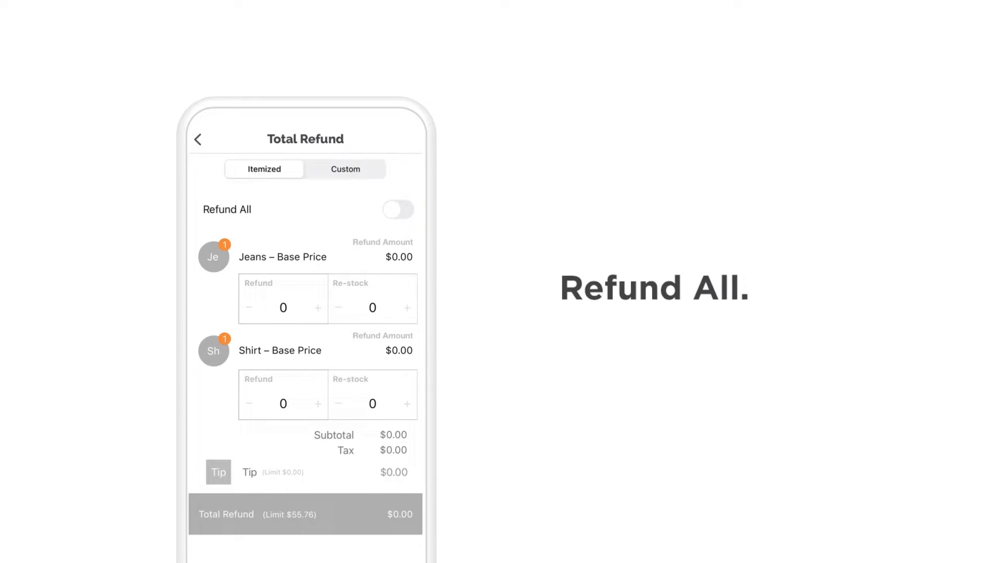
Refund one pair of Jeans with re-stock for $29.52, then switch to a custom amount.
{"action": "left_click", "coordinate": [264, 170]}
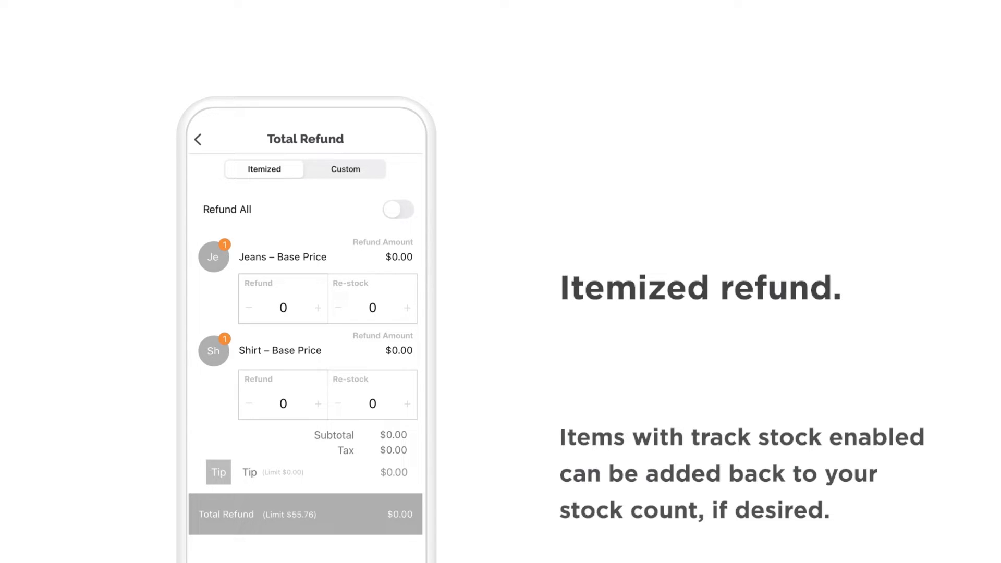
{"action": "left_click", "coordinate": [316, 308]}
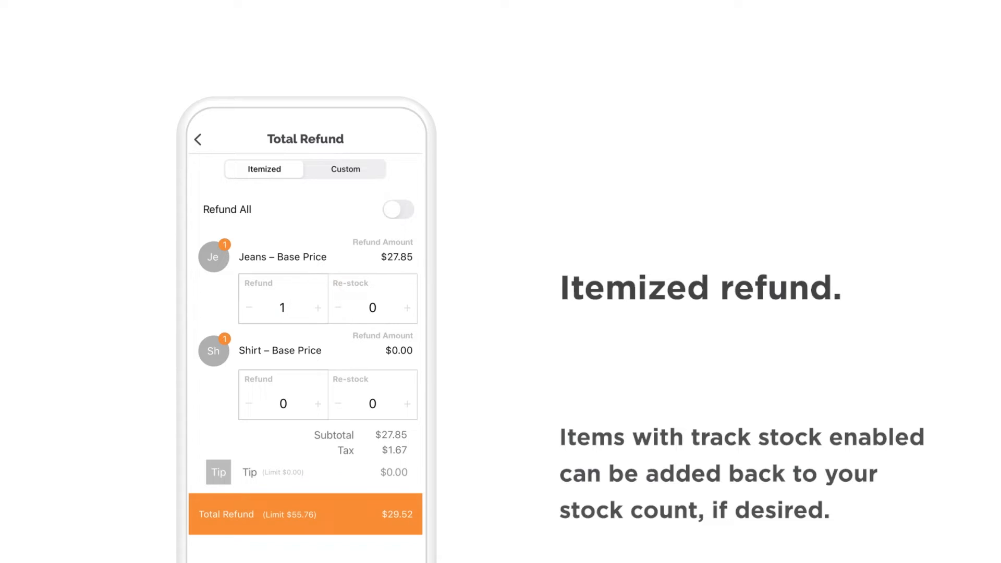
{"action": "left_click", "coordinate": [405, 308]}
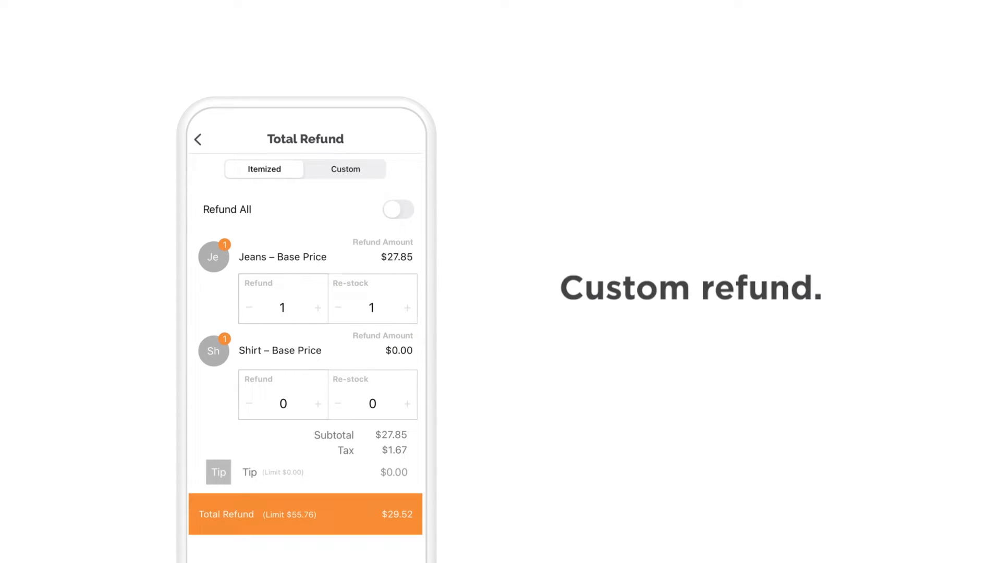
{"action": "left_click", "coordinate": [346, 169]}
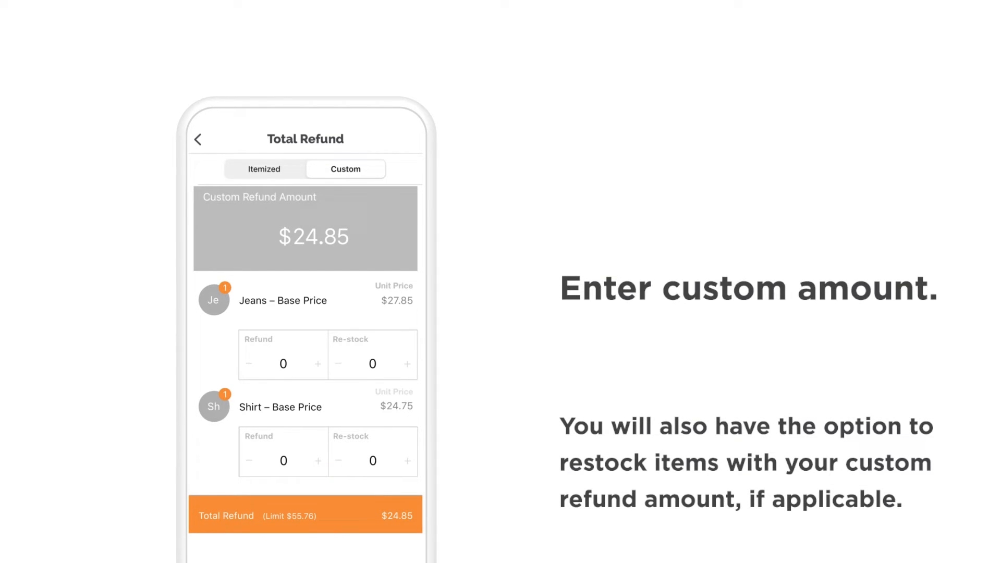
Refund all items for the full $55.76 and send the receipt by email.
{"action": "left_click", "coordinate": [264, 169]}
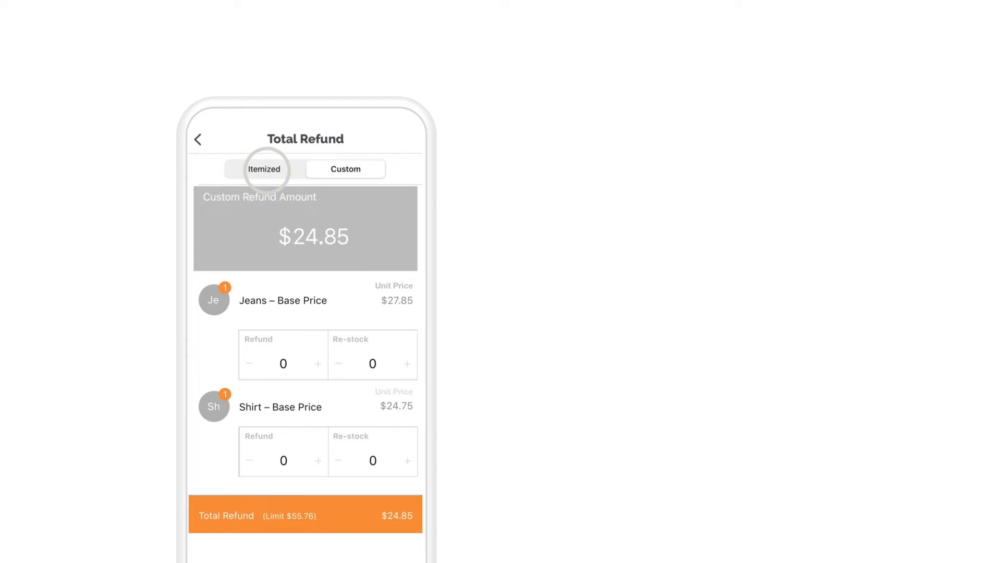
{"action": "left_click", "coordinate": [264, 168]}
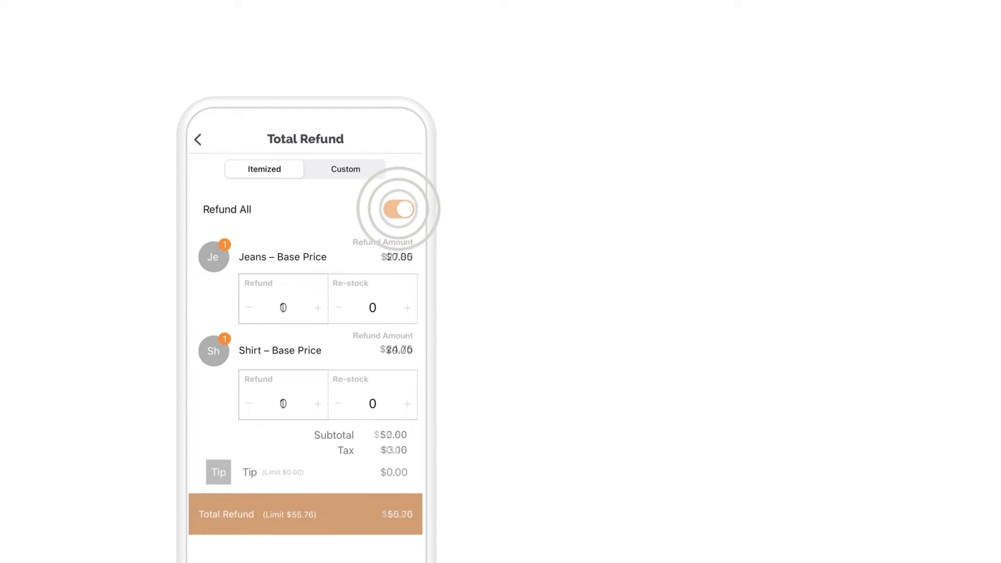
{"action": "left_click", "coordinate": [398, 209]}
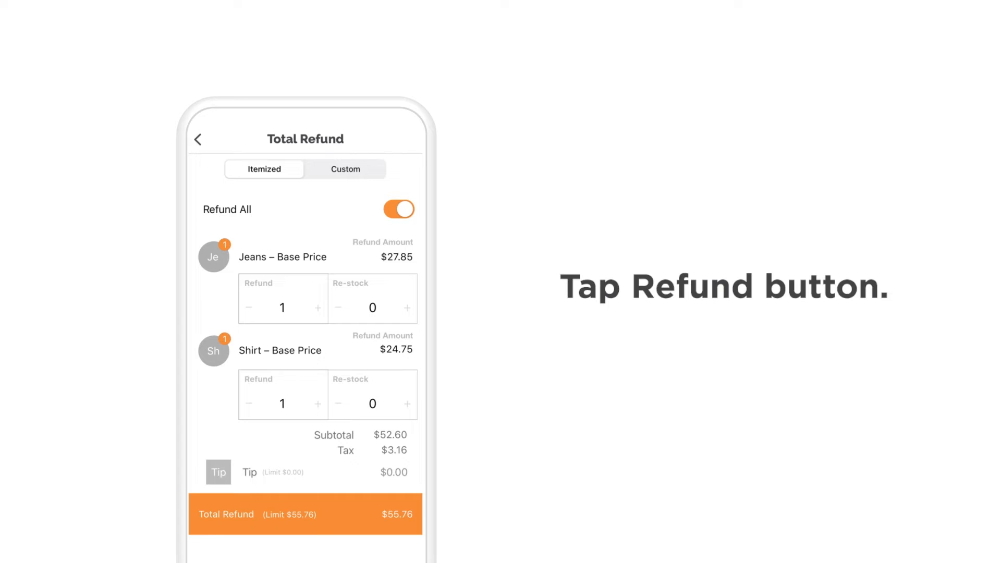
{"action": "left_click", "coordinate": [305, 514]}
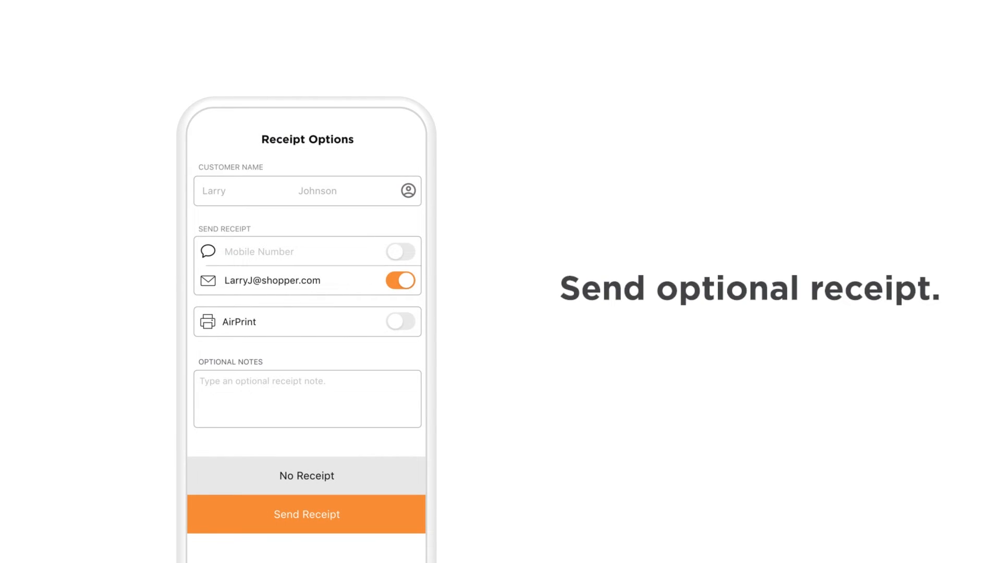
{"action": "left_click", "coordinate": [306, 513]}
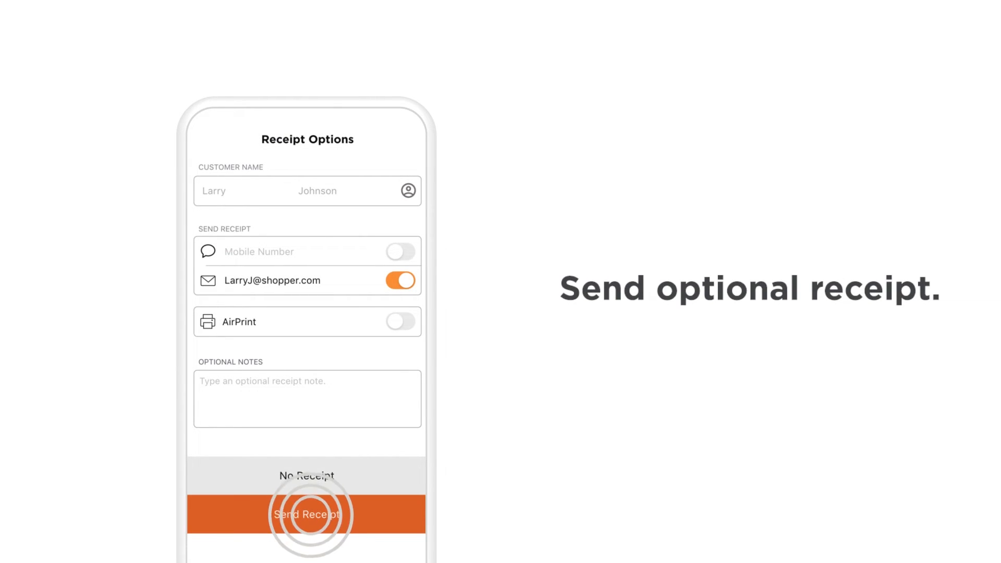